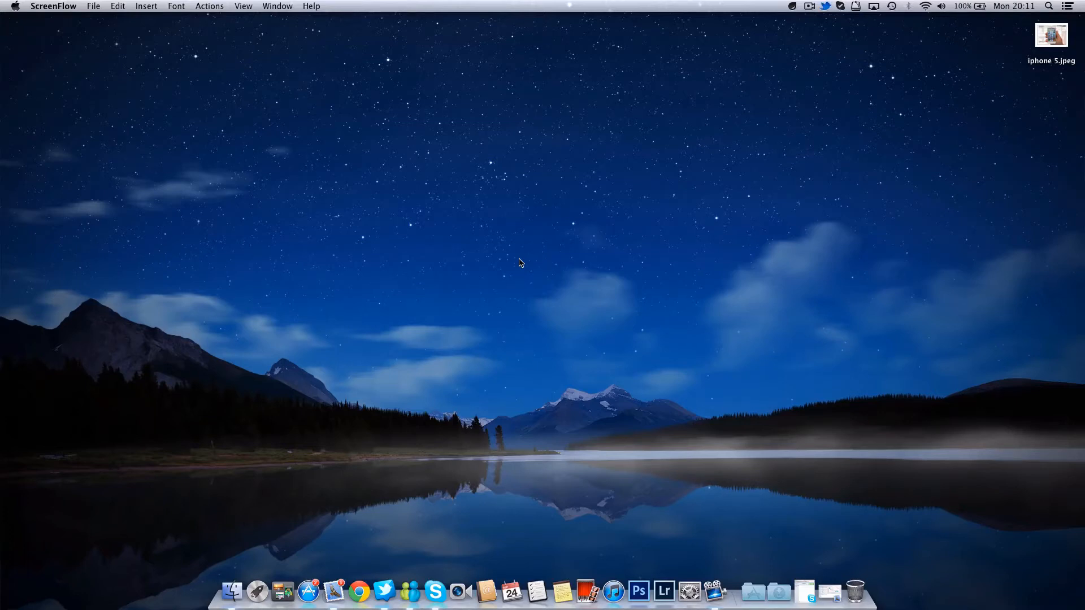
{"action": "mouse_move", "coordinate": [524, 260]}
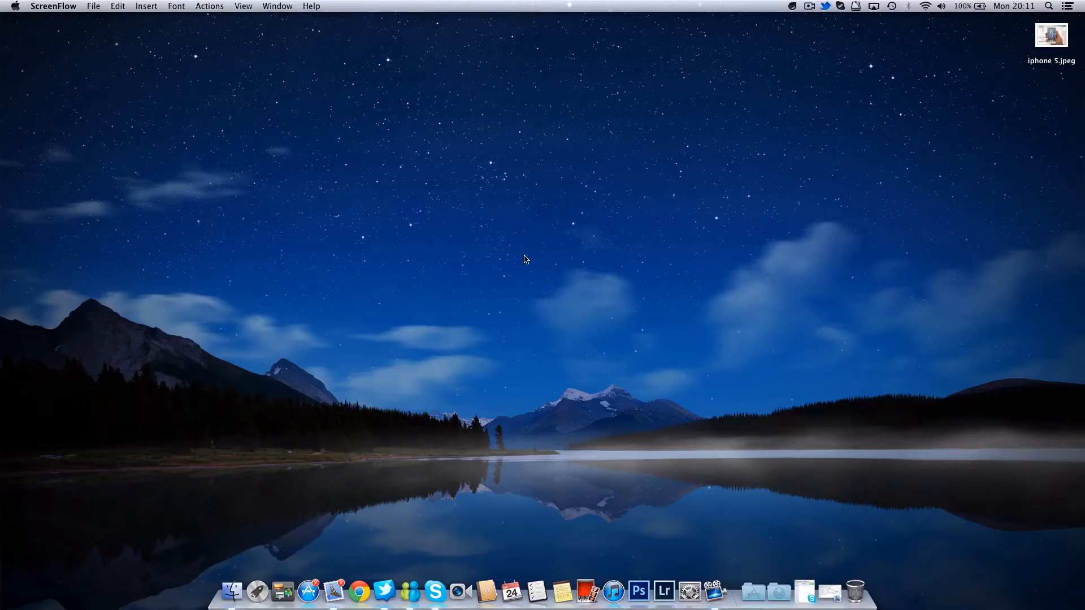
{"action": "mouse_move", "coordinate": [753, 115]}
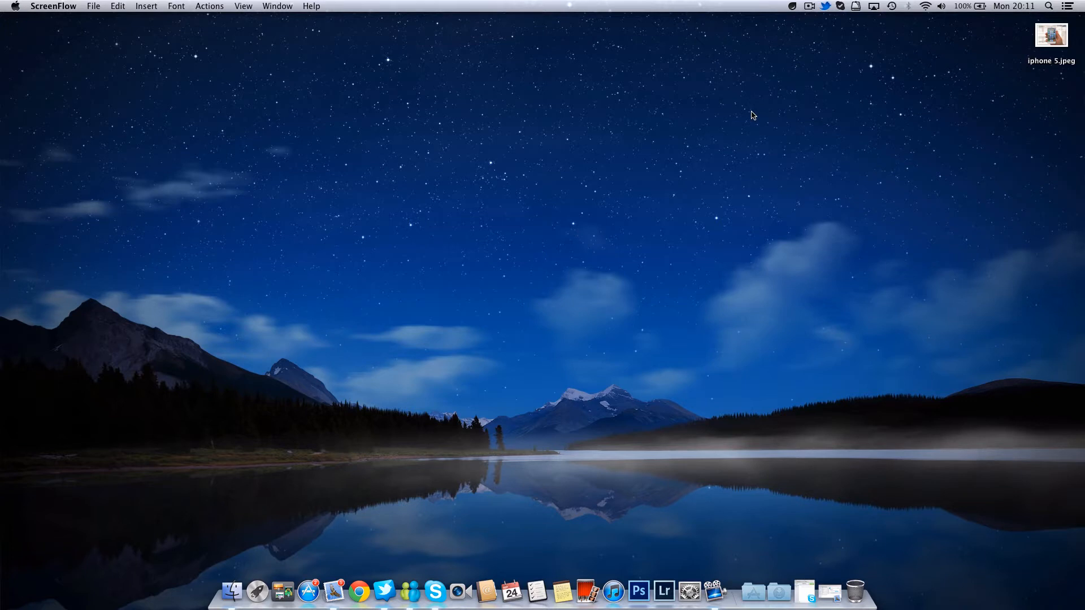
{"action": "mouse_move", "coordinate": [802, 144]}
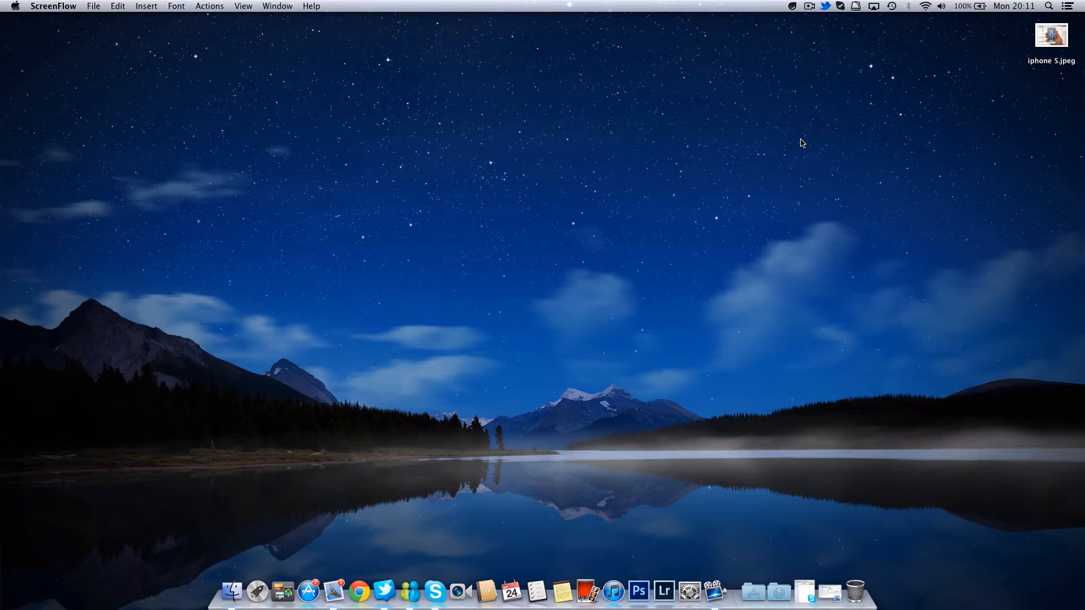
{"action": "mouse_move", "coordinate": [791, 21]}
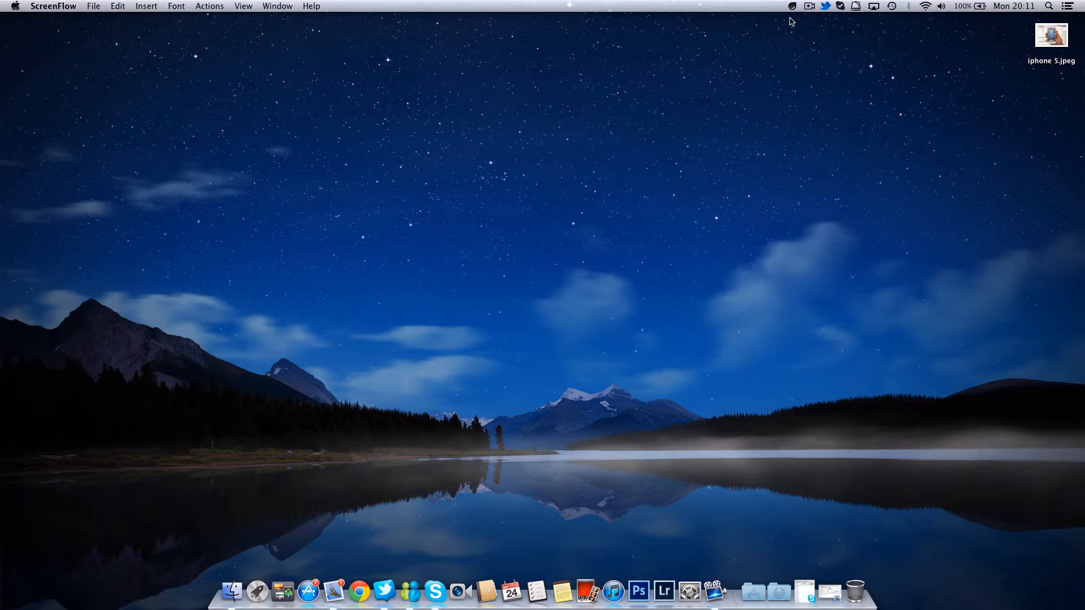
Show Droplr's menu-bar list with sharing actions and the latest Jeff Daniels image drop.
{"action": "left_click", "coordinate": [793, 7]}
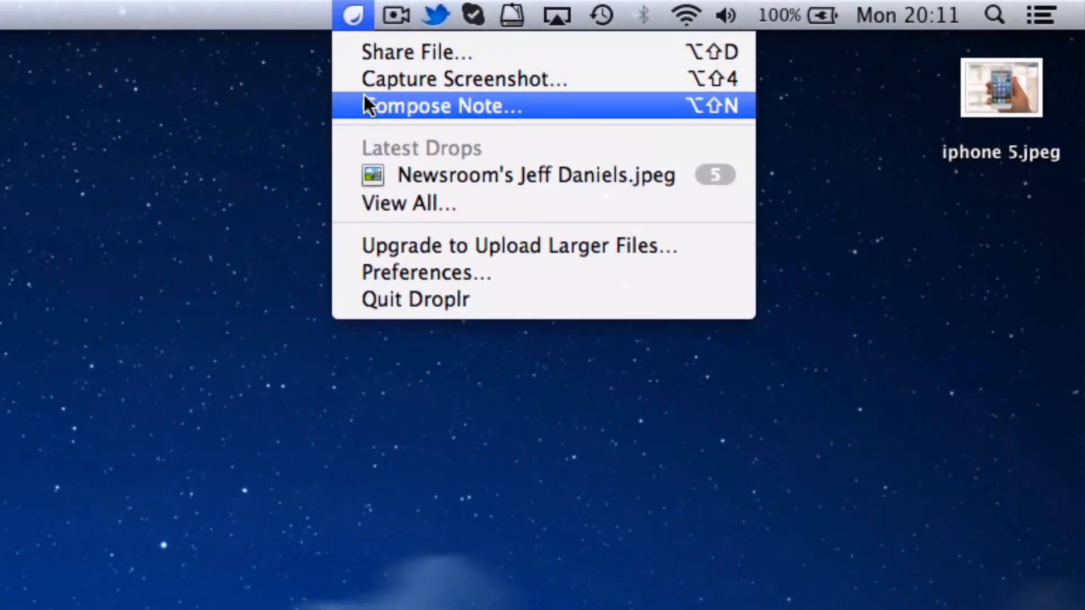
{"action": "mouse_move", "coordinate": [453, 245]}
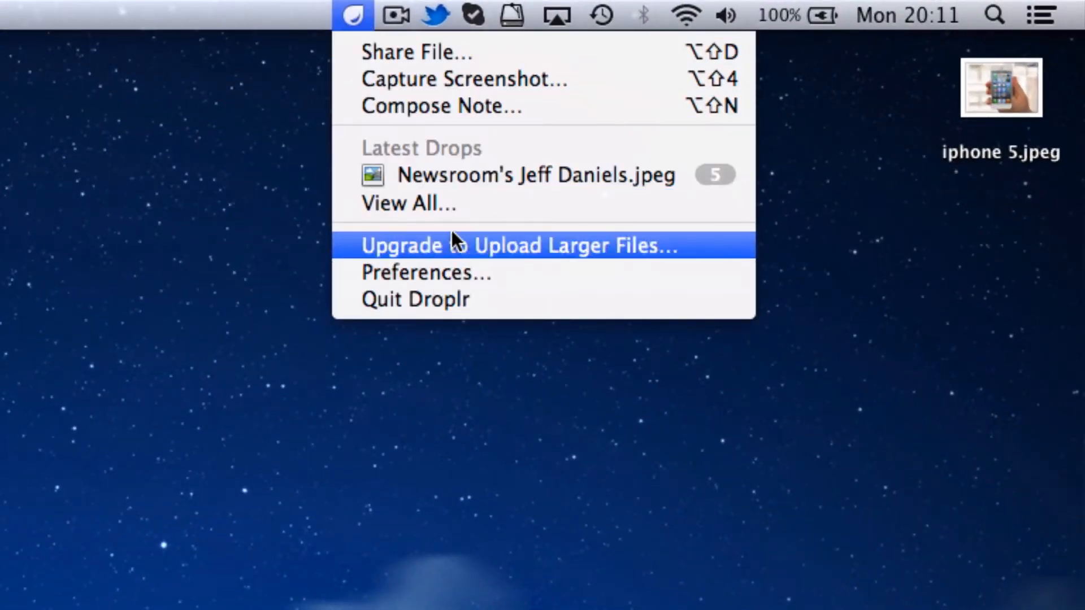
{"action": "mouse_move", "coordinate": [485, 152]}
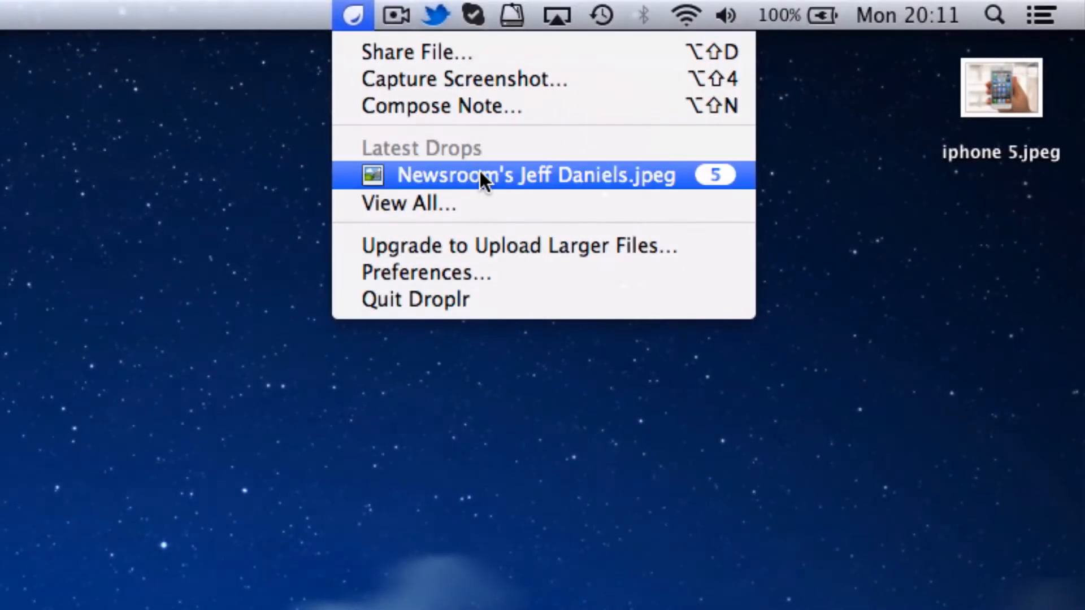
{"action": "mouse_move", "coordinate": [464, 228]}
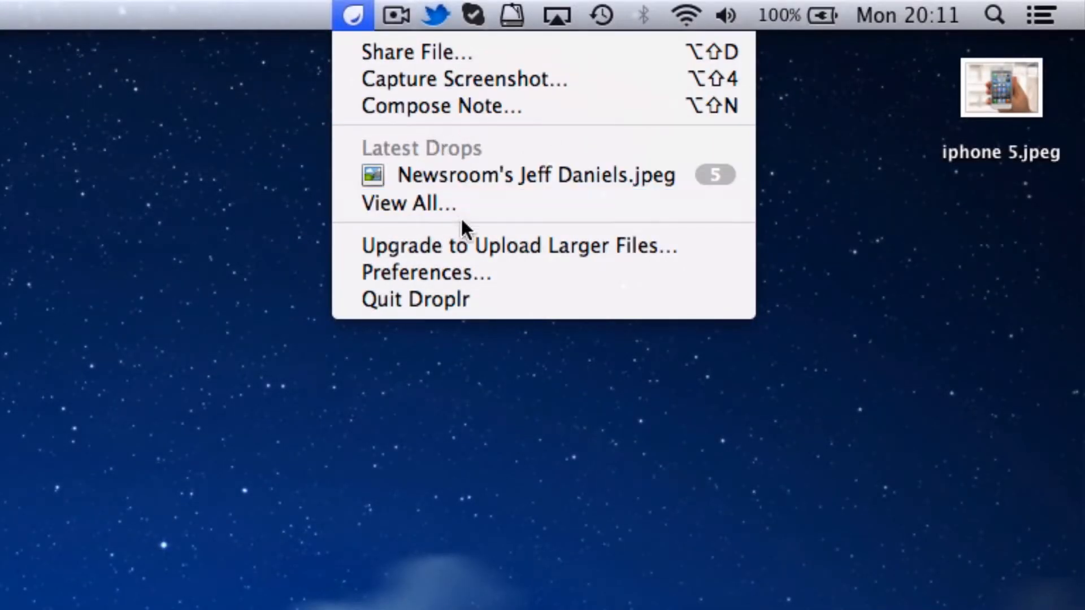
{"action": "mouse_move", "coordinate": [443, 174]}
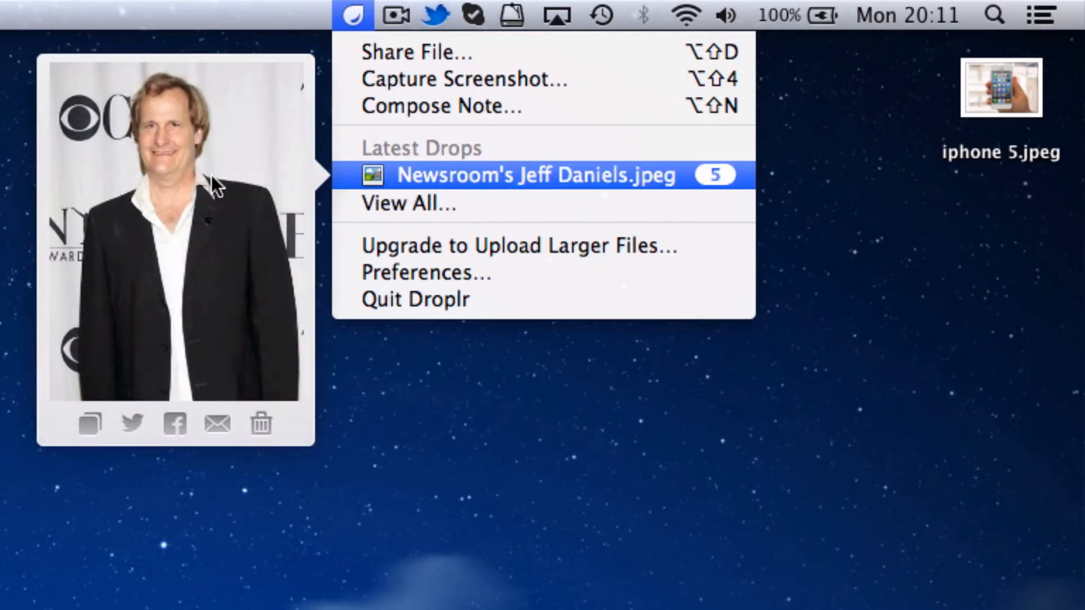
{"action": "mouse_move", "coordinate": [88, 425]}
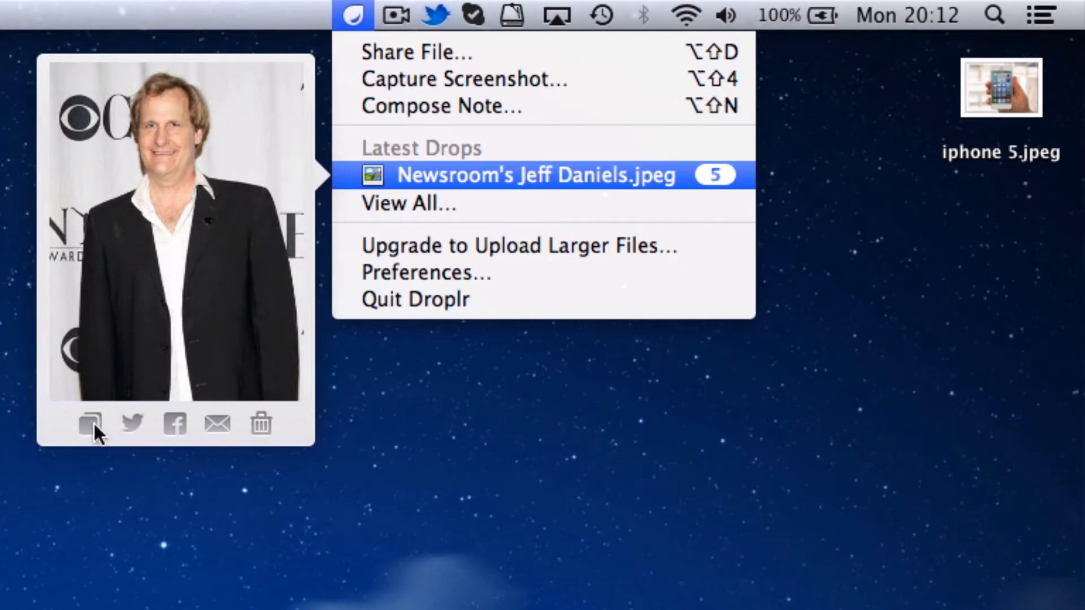
{"action": "mouse_move", "coordinate": [173, 429]}
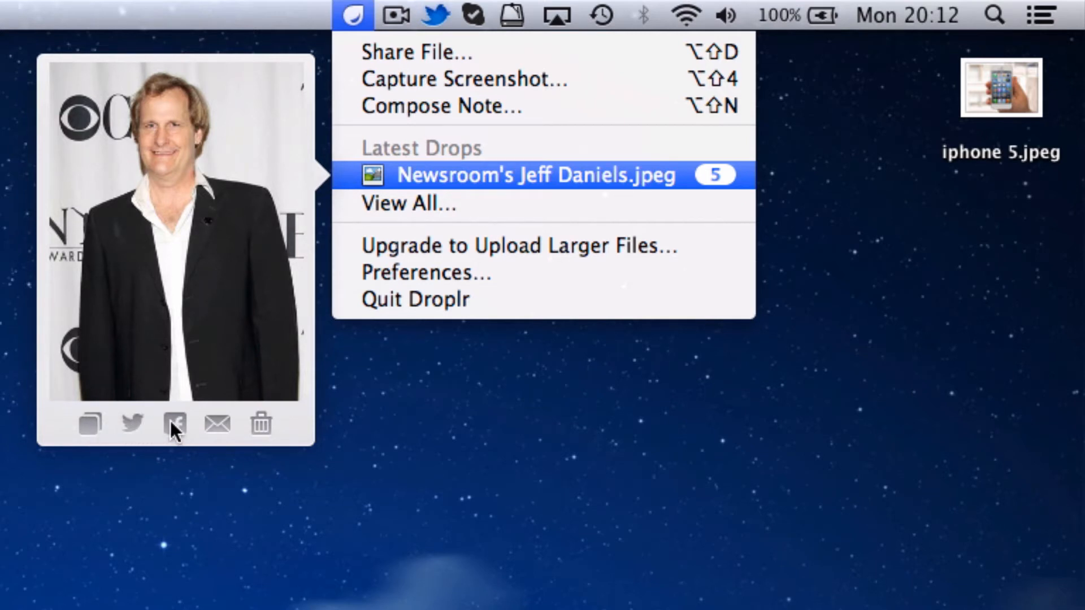
{"action": "mouse_move", "coordinate": [261, 426]}
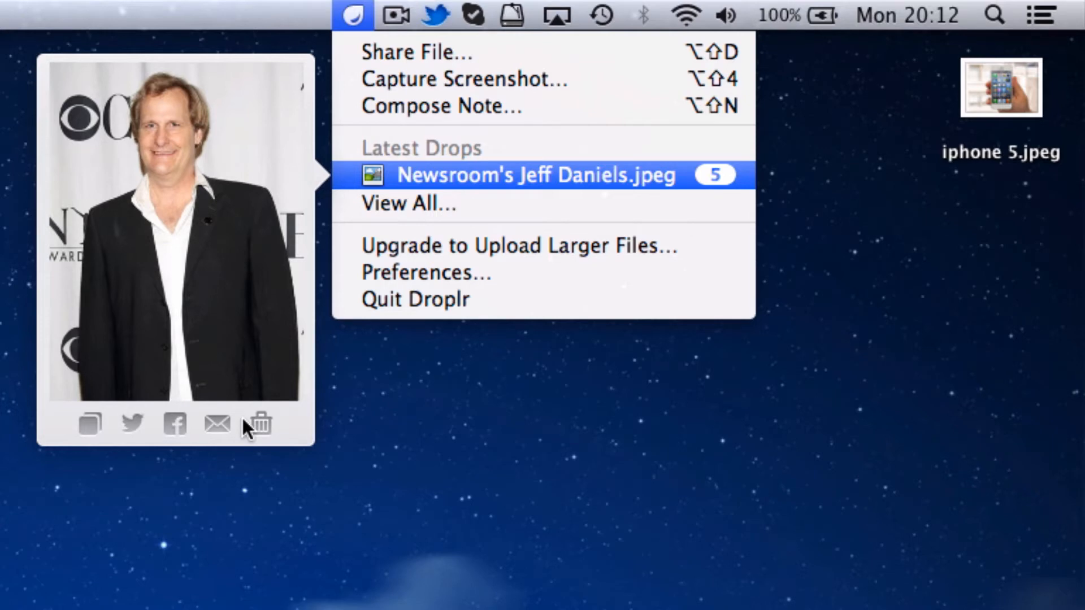
{"action": "mouse_move", "coordinate": [408, 203]}
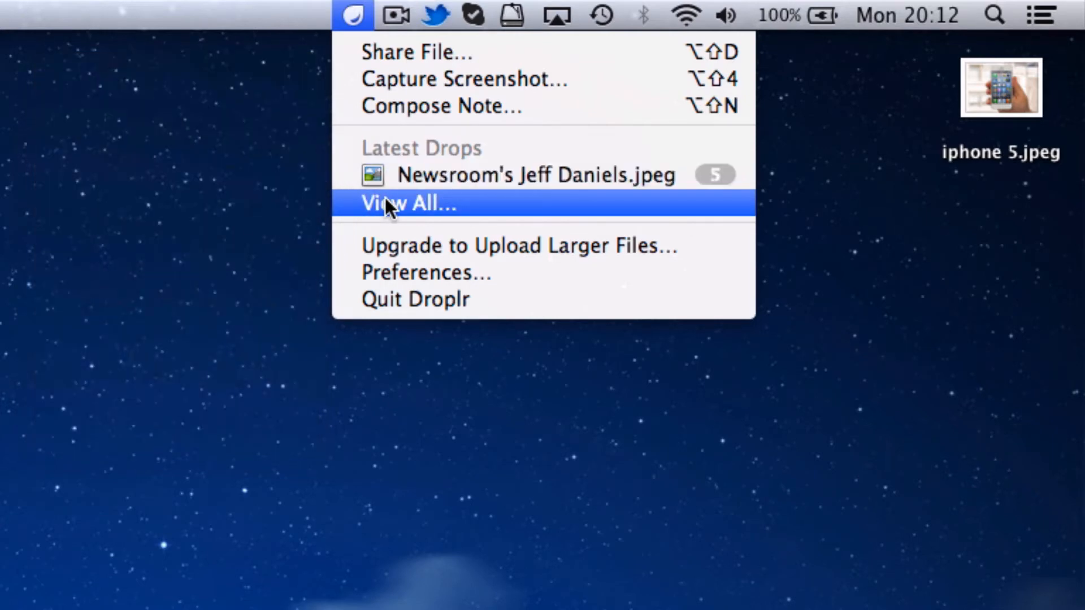
View all drops on the Droplr website and look down the Mac, Windows and iPhone app page.
{"action": "left_click", "coordinate": [408, 203]}
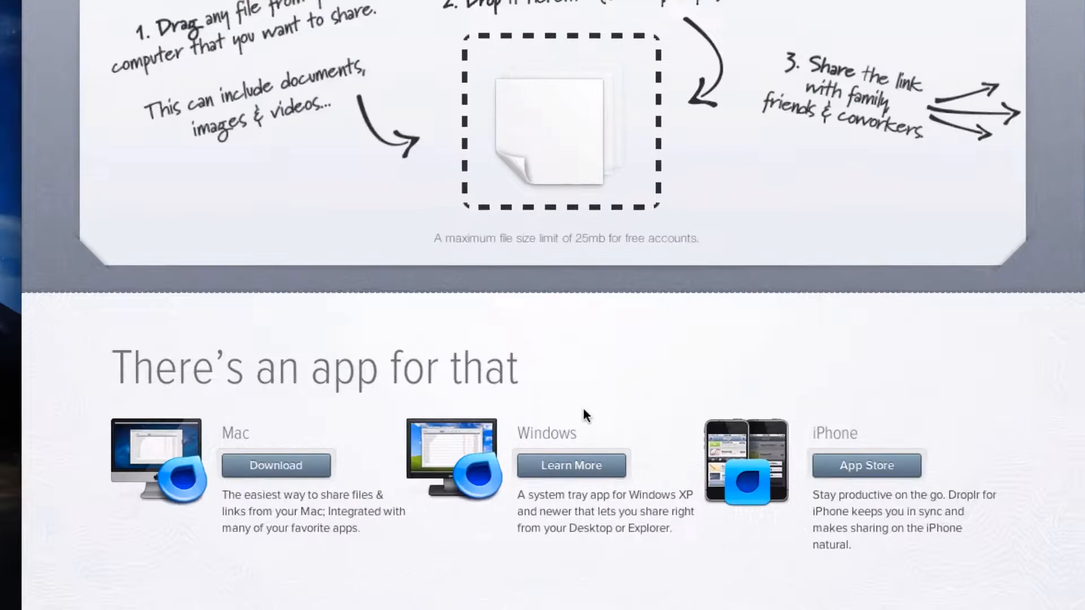
{"action": "scroll", "scroll_direction": "down", "scroll_amount": 3}
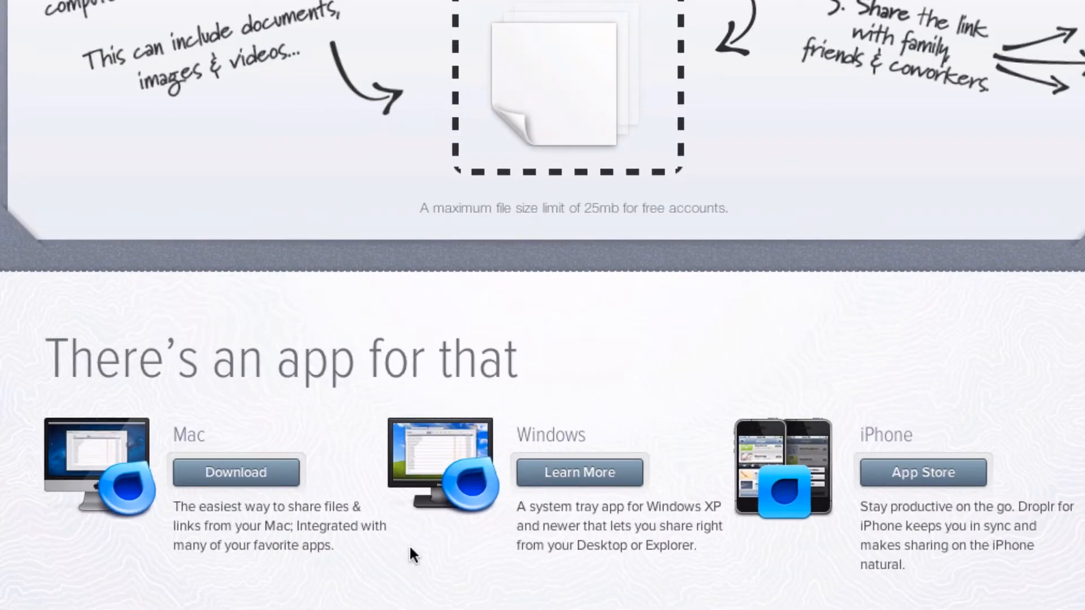
{"action": "mouse_move", "coordinate": [879, 573]}
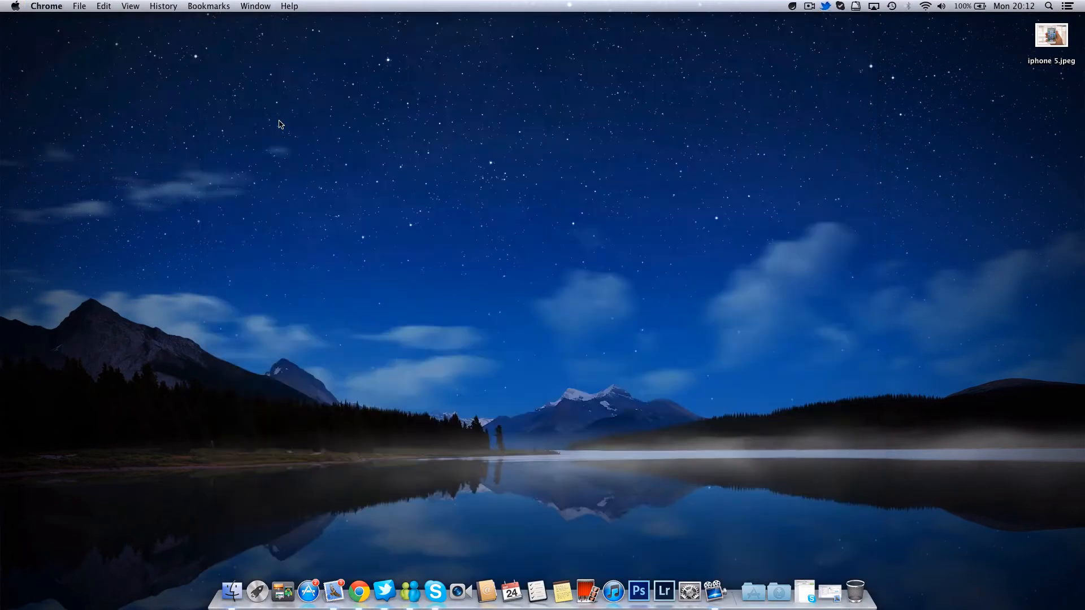
In Droplr's General preferences enable Start at Login, then go to the Account pane.
{"action": "left_click", "coordinate": [792, 7]}
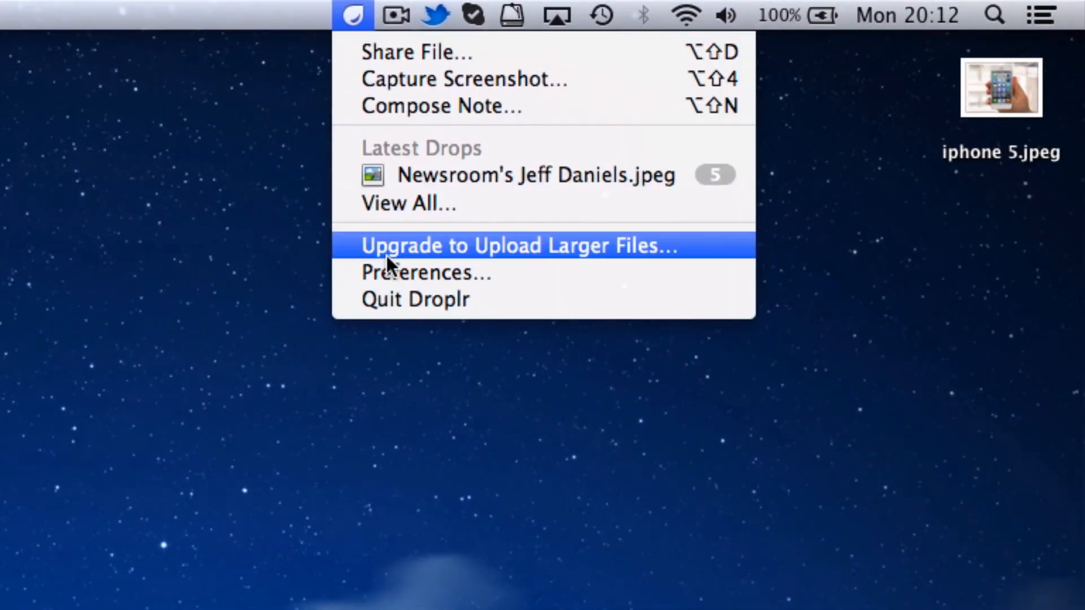
{"action": "left_click", "coordinate": [427, 271]}
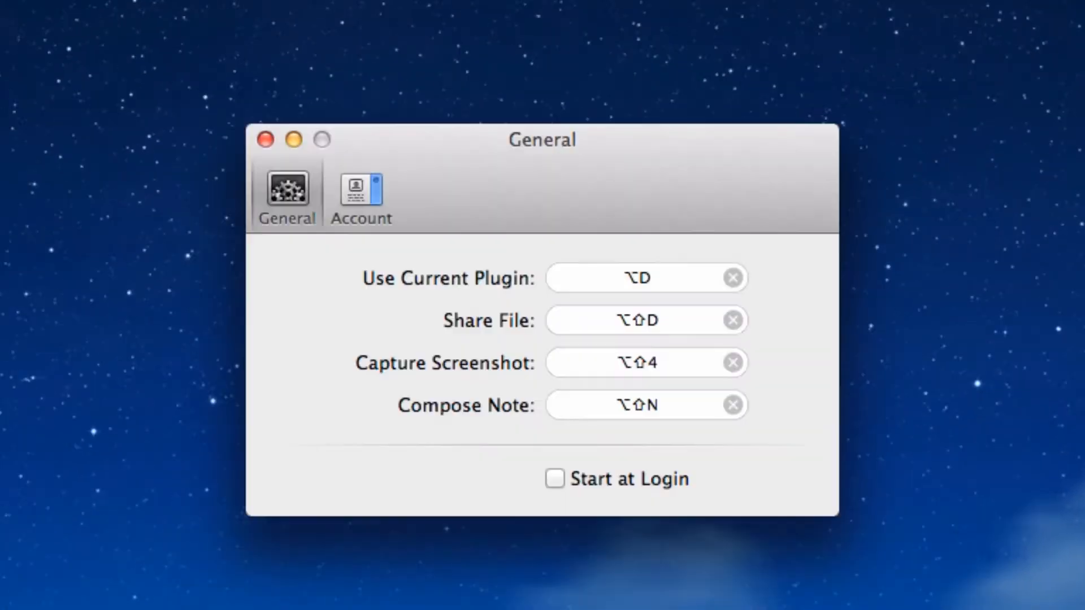
{"action": "mouse_move", "coordinate": [453, 404]}
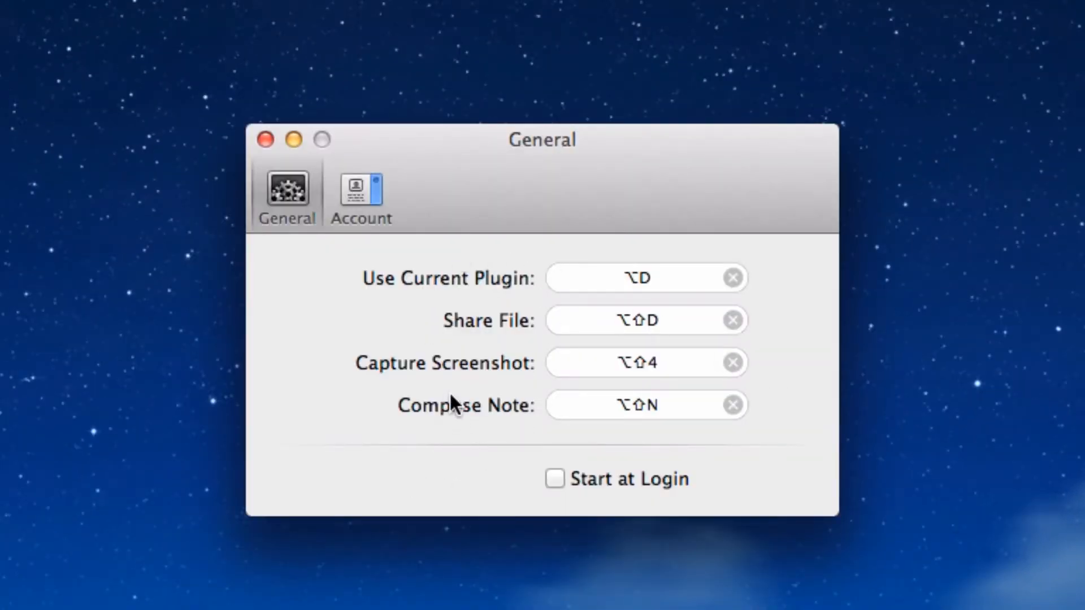
{"action": "mouse_move", "coordinate": [541, 279]}
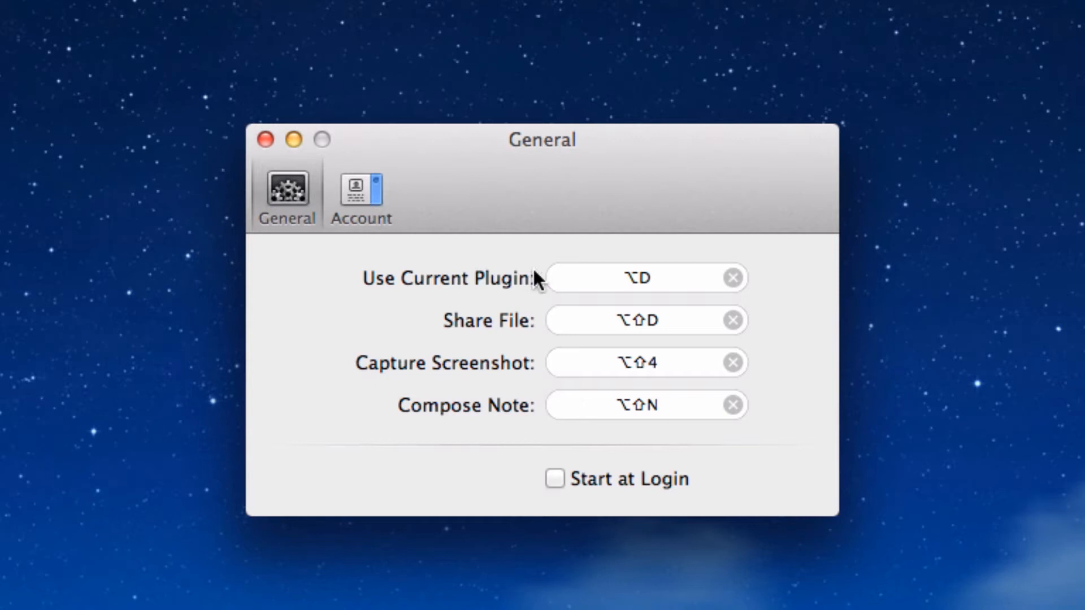
{"action": "mouse_move", "coordinate": [666, 369]}
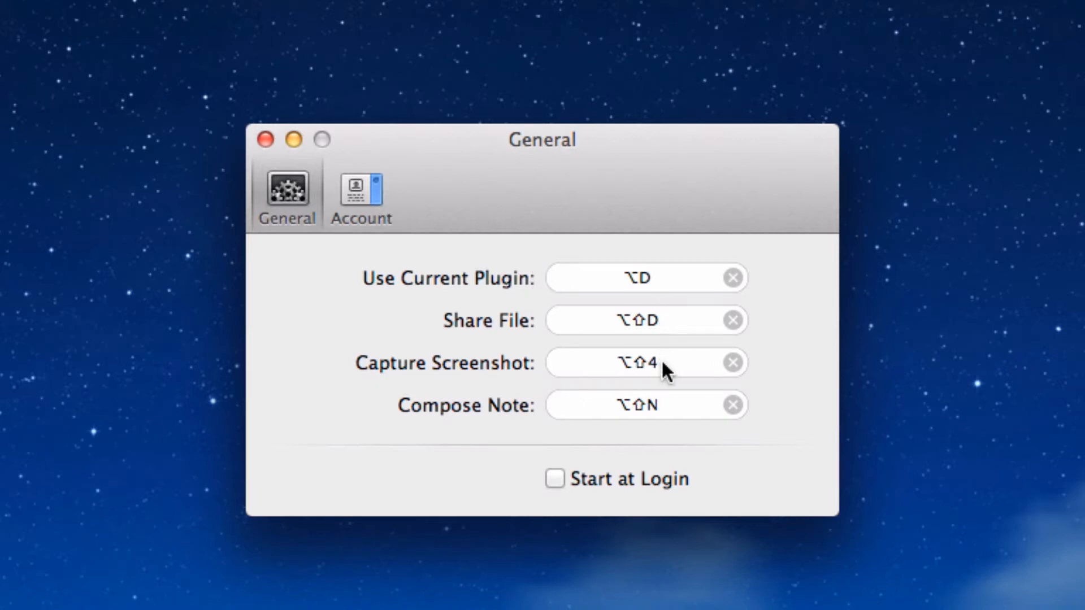
{"action": "left_click", "coordinate": [554, 478]}
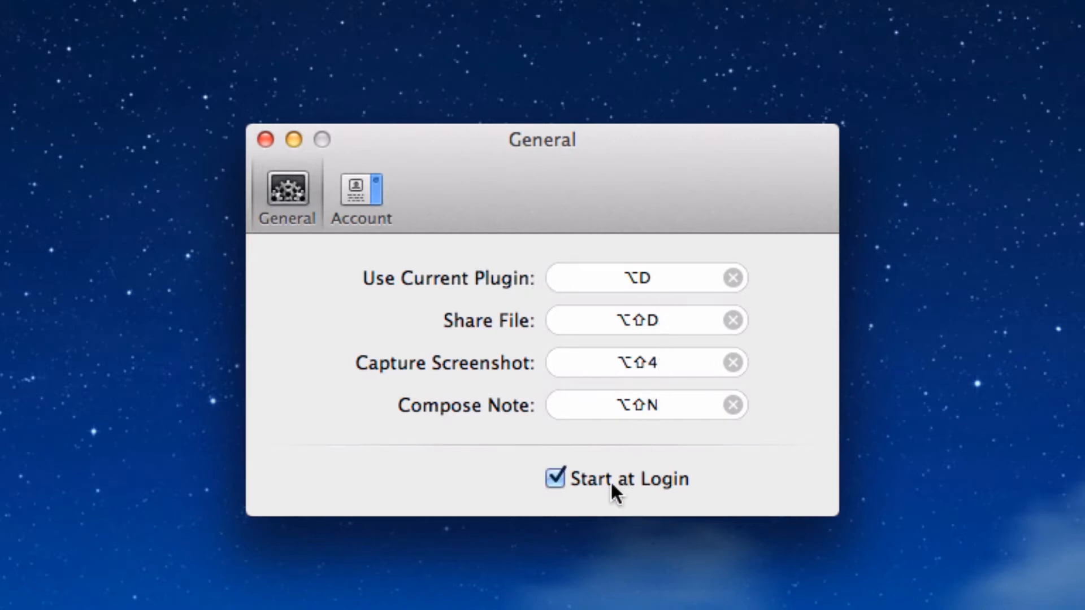
{"action": "left_click", "coordinate": [361, 195]}
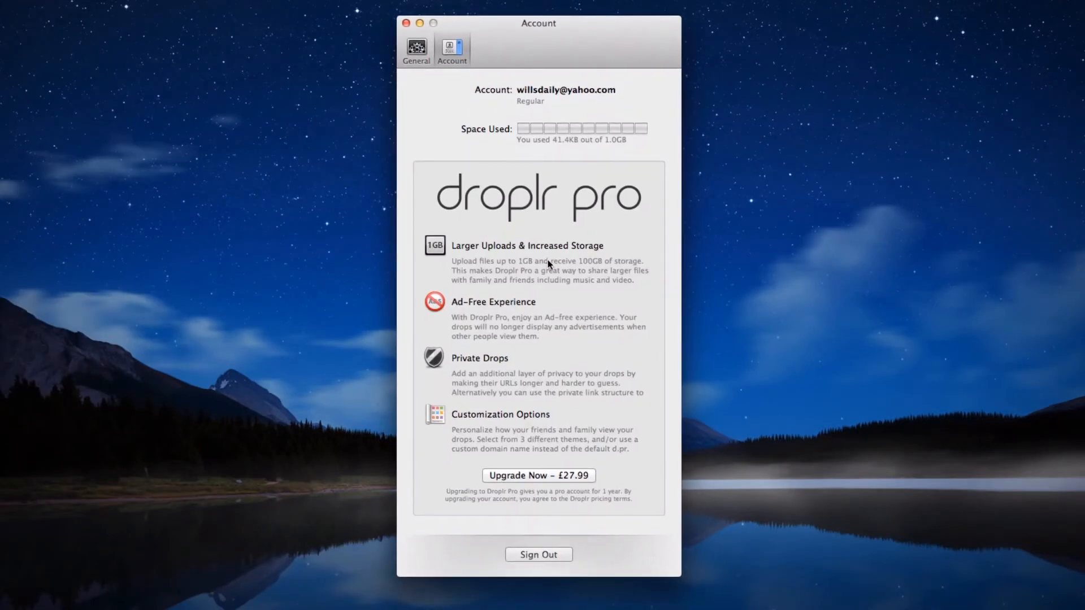
{"action": "mouse_move", "coordinate": [544, 471]}
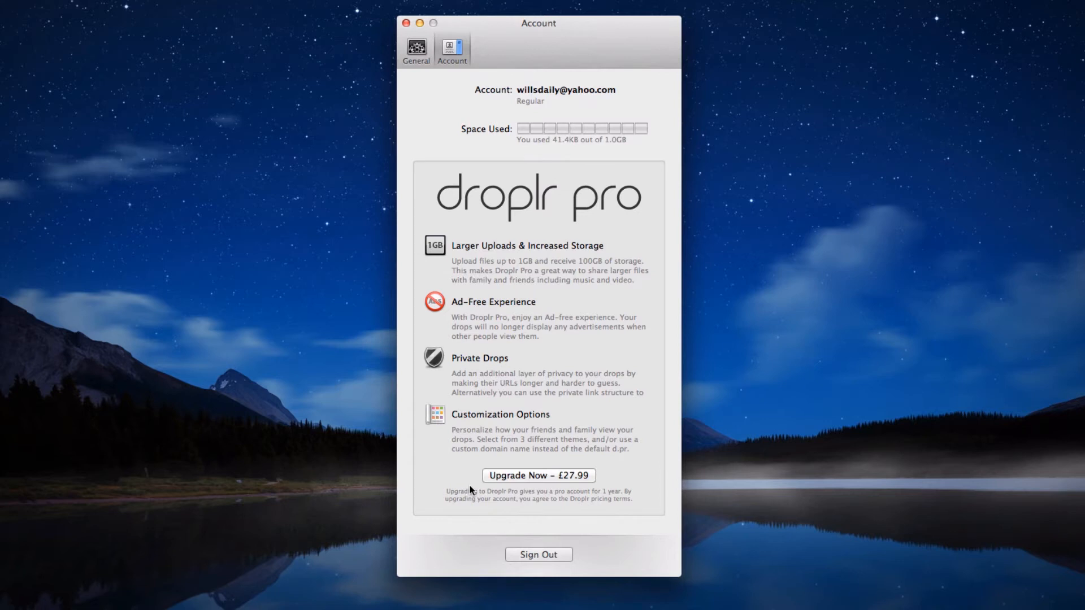
{"action": "mouse_move", "coordinate": [461, 499]}
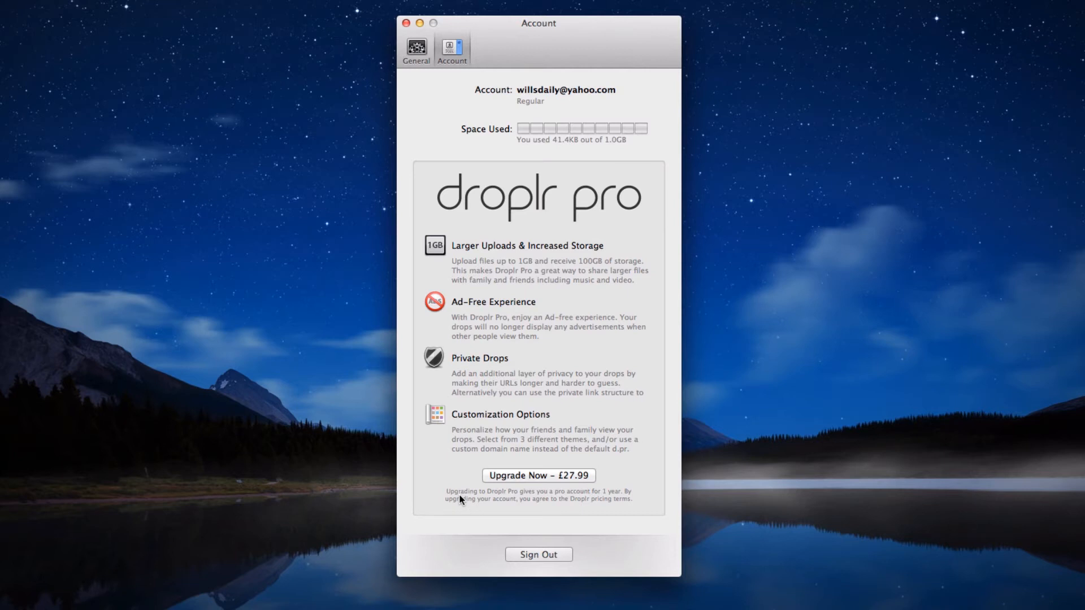
{"action": "mouse_move", "coordinate": [526, 277]}
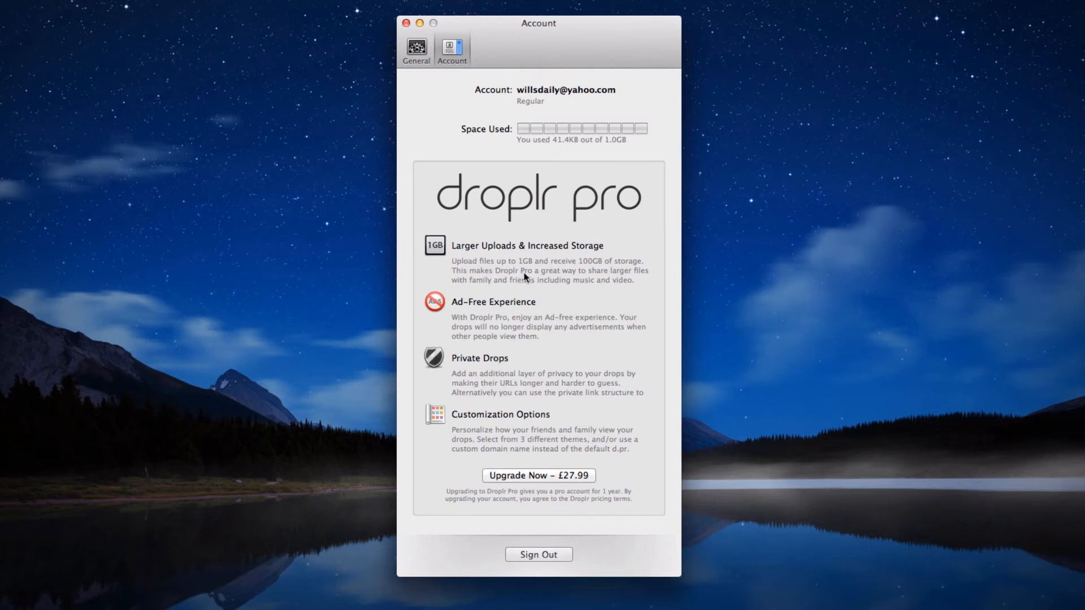
{"action": "mouse_move", "coordinate": [503, 388]}
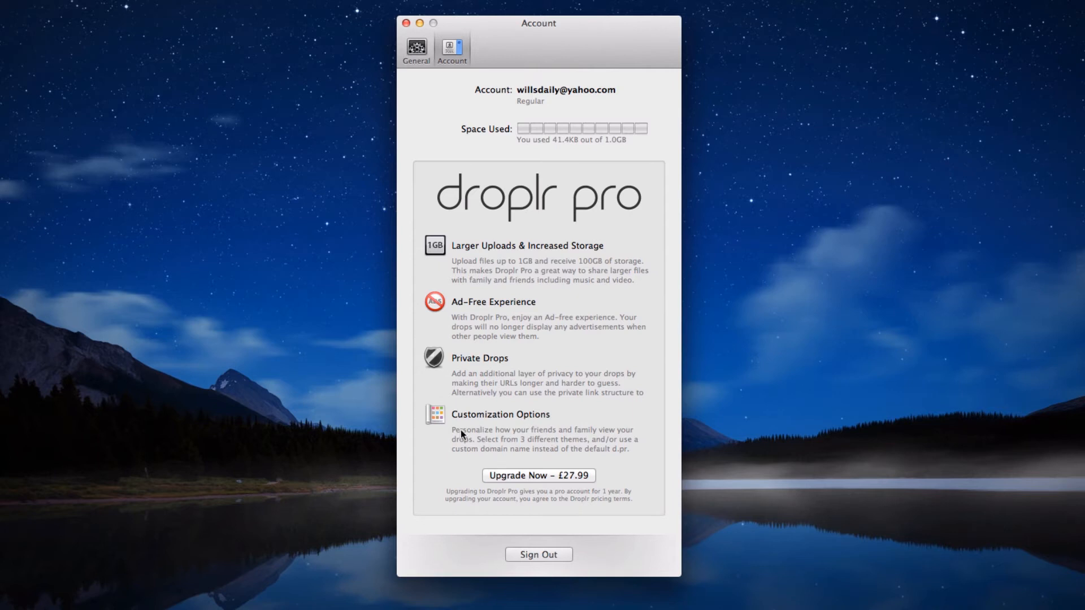
{"action": "mouse_move", "coordinate": [602, 469]}
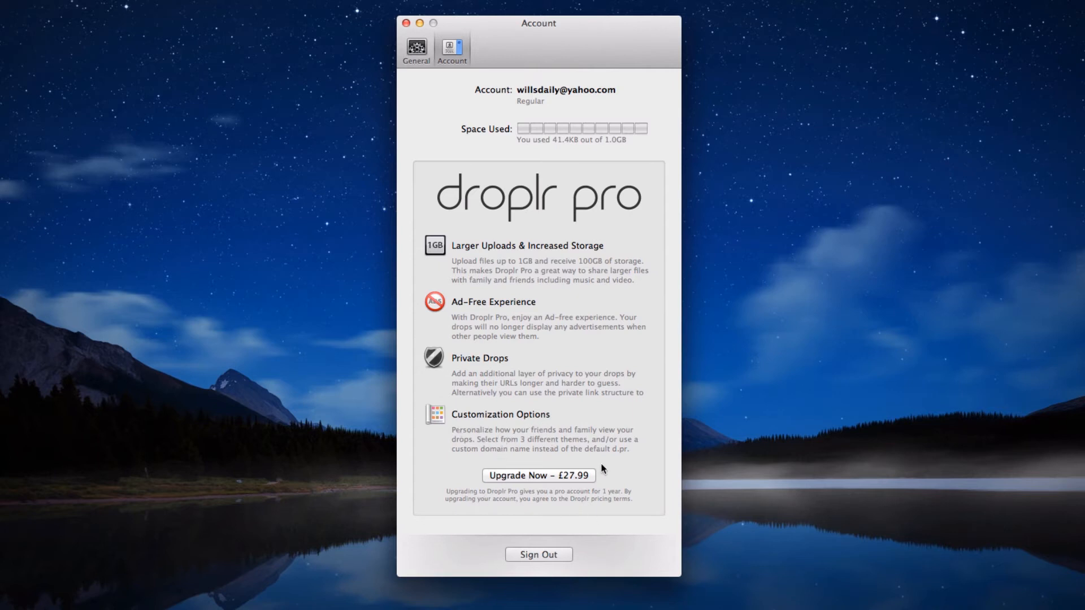
{"action": "mouse_move", "coordinate": [663, 556]}
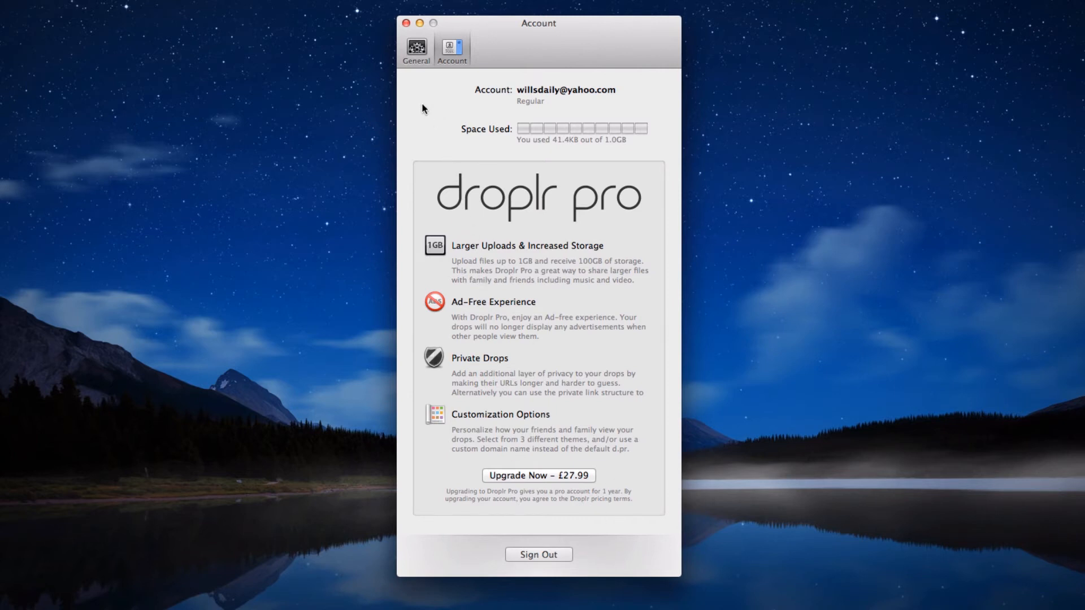
{"action": "mouse_move", "coordinate": [612, 147]}
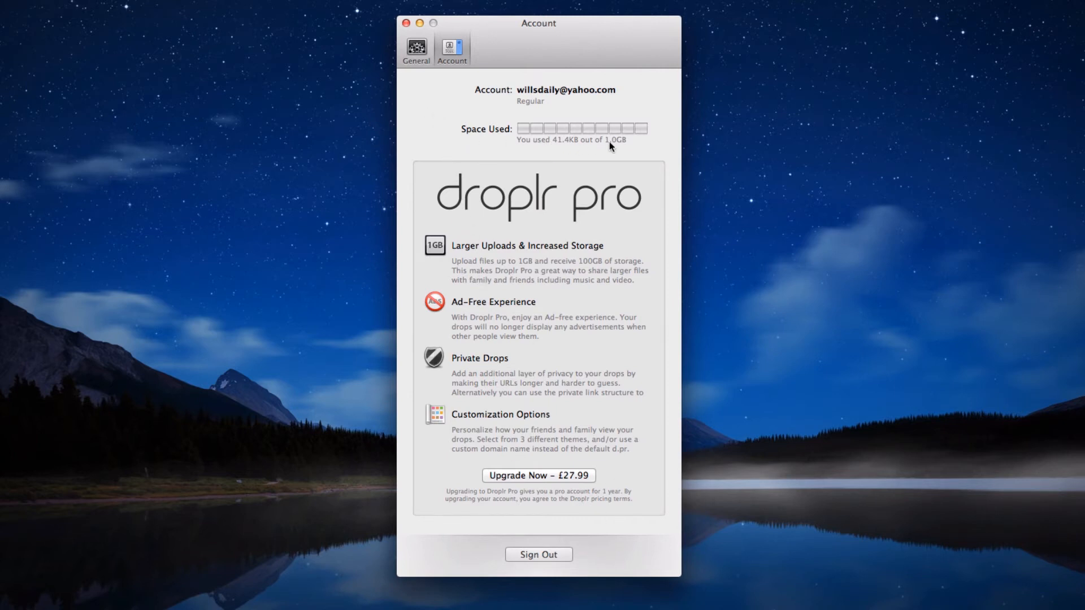
Close the preferences window after reviewing Space Used and Droplr Pro details.
{"action": "left_click", "coordinate": [416, 49]}
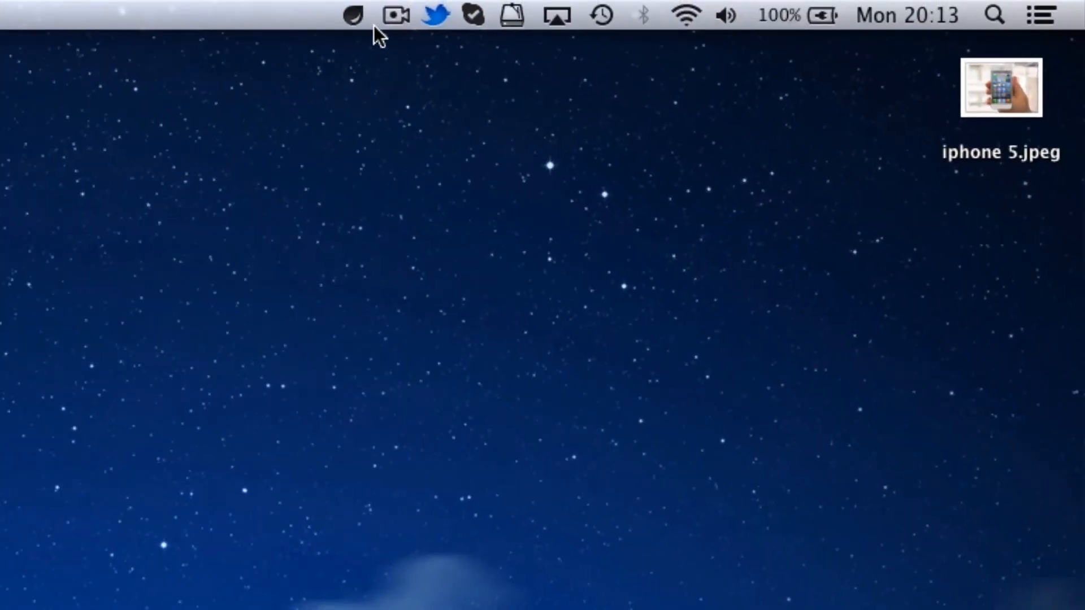
{"action": "left_click", "coordinate": [352, 15]}
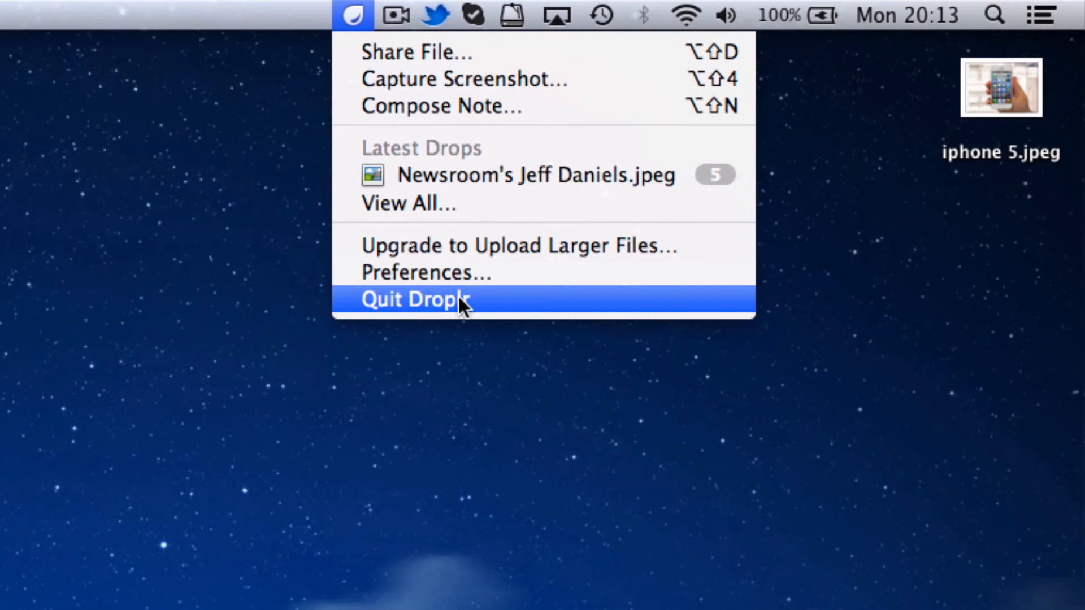
{"action": "left_click", "coordinate": [414, 298]}
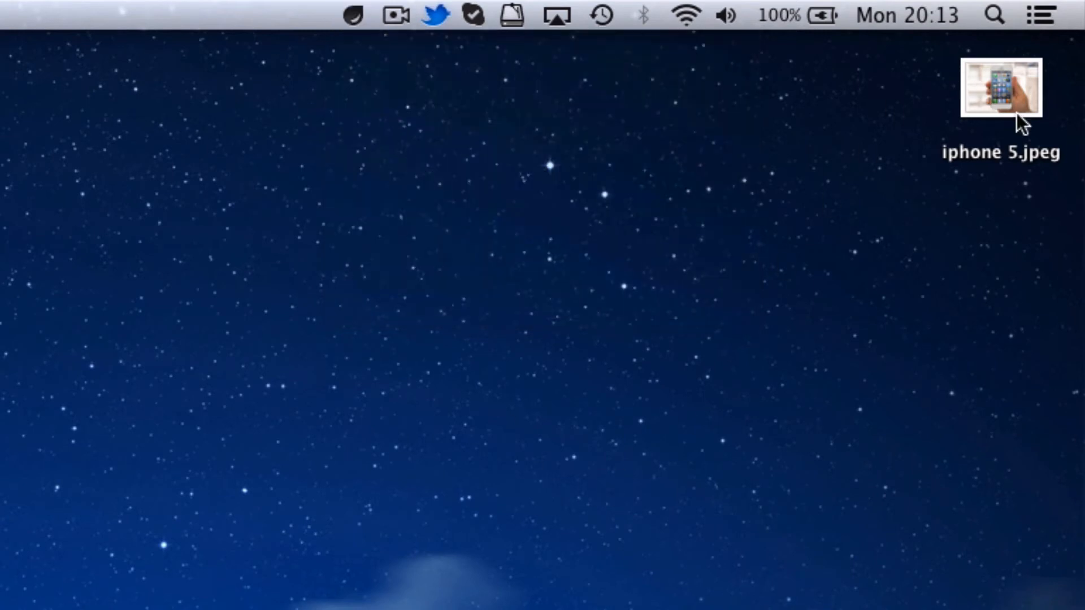
{"action": "left_click_drag", "start_coordinate": [1000, 87], "coordinate": [509, 87]}
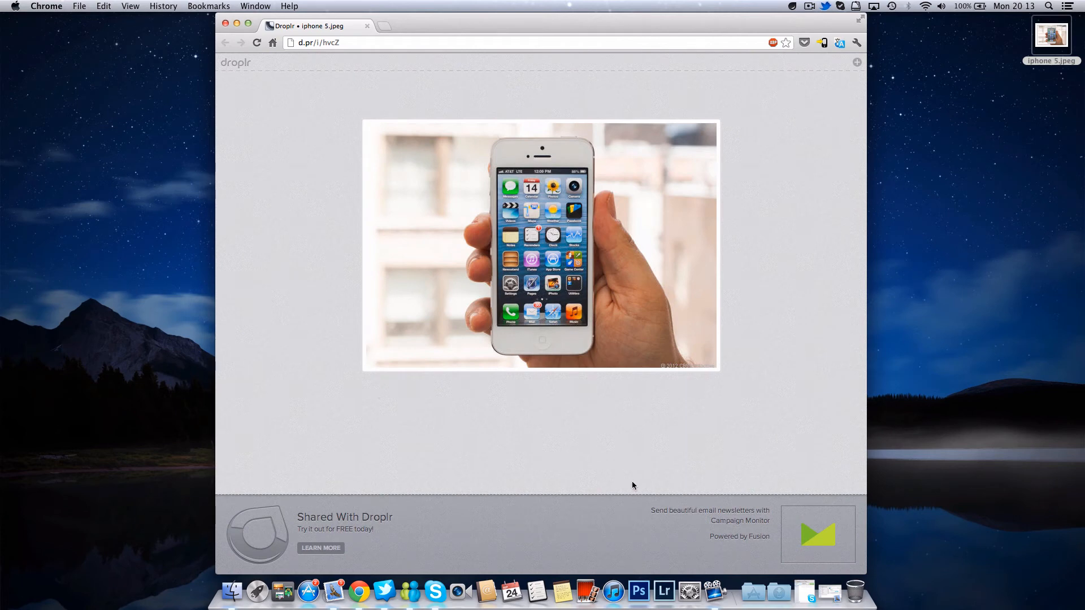
{"action": "mouse_move", "coordinate": [282, 528]}
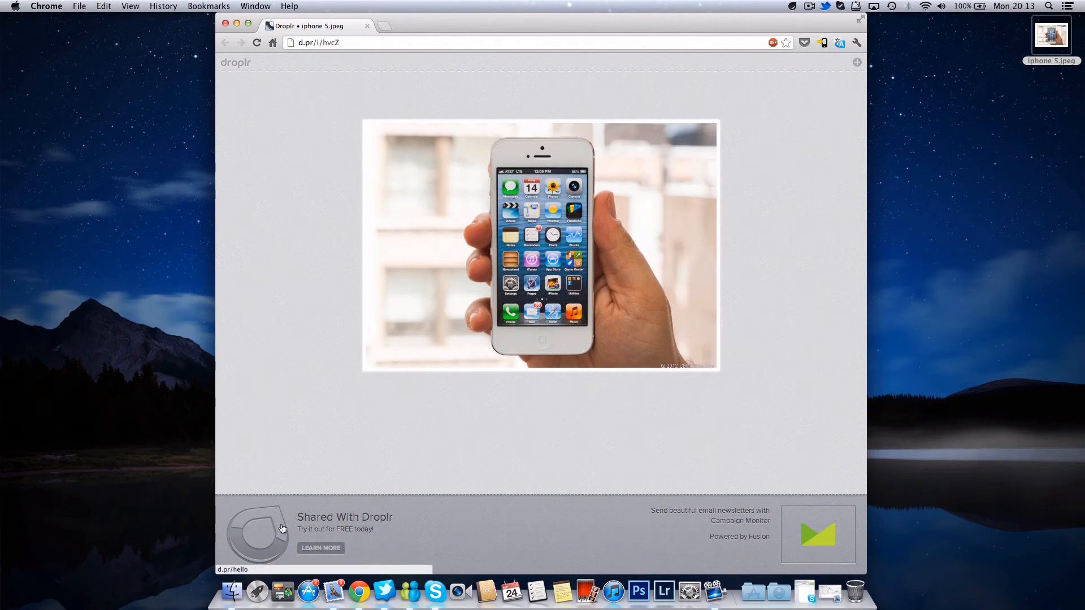
{"action": "mouse_move", "coordinate": [347, 470]}
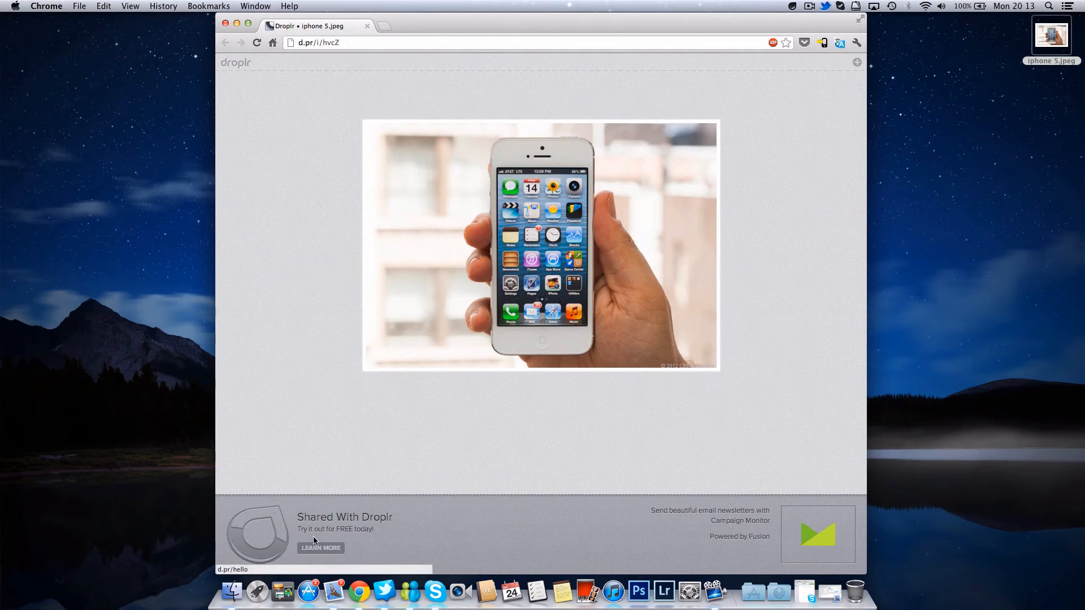
{"action": "mouse_move", "coordinate": [628, 264]}
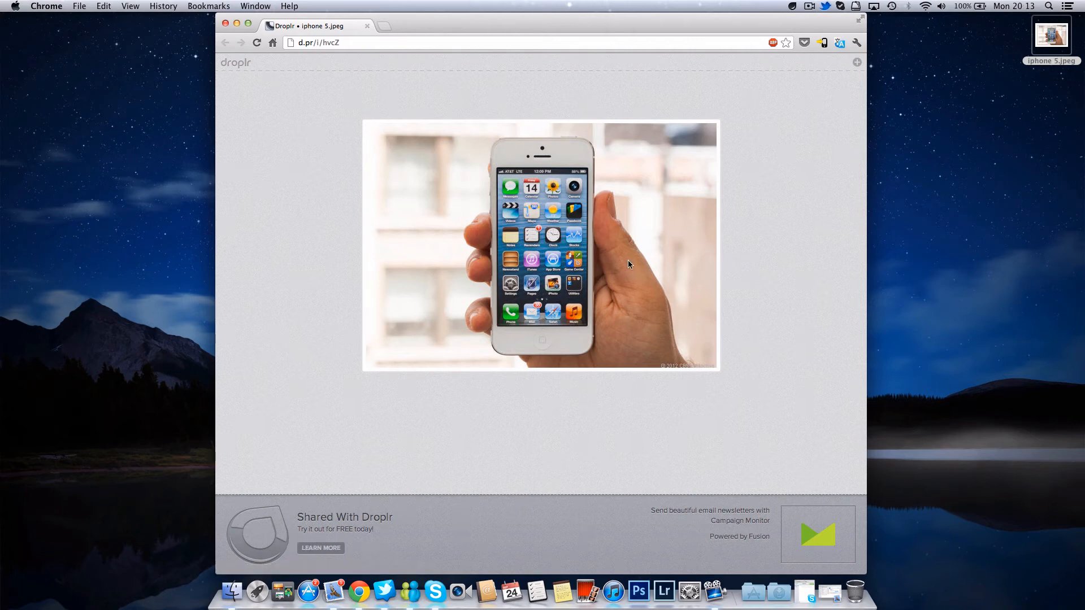
{"action": "mouse_move", "coordinate": [896, 113]}
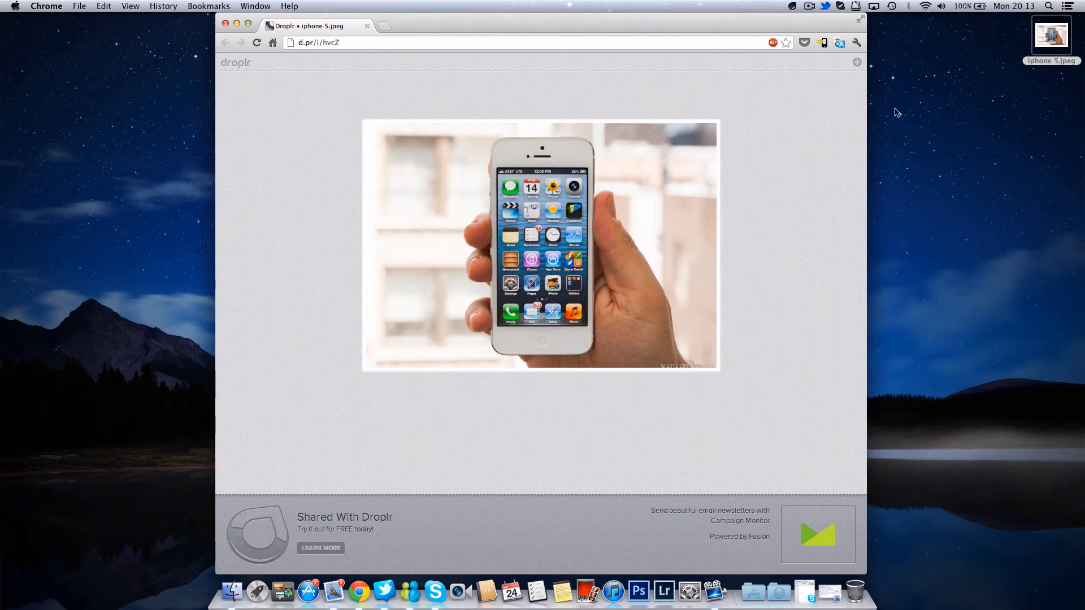
Reveal the drop page's Facebook, Twitter, Copy, Embed and Email options, then close Chrome.
{"action": "left_click", "coordinate": [856, 62]}
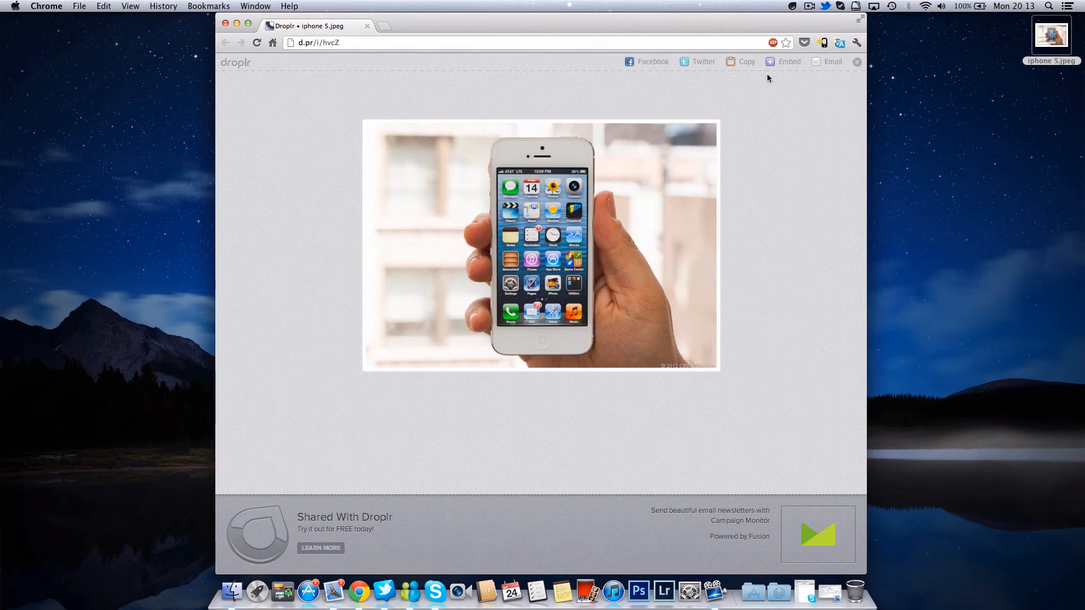
{"action": "mouse_move", "coordinate": [722, 62]}
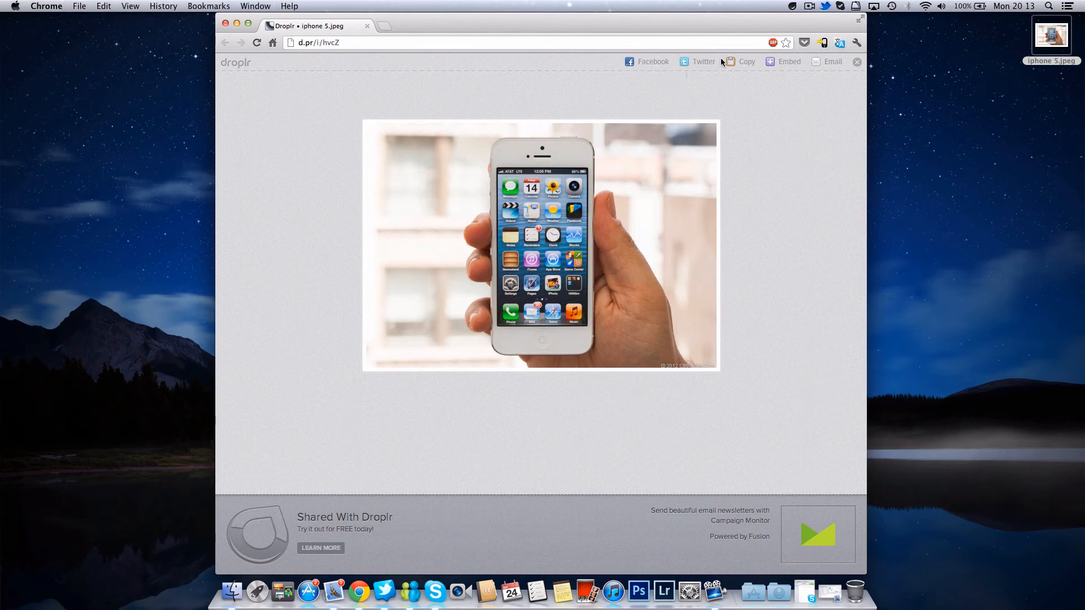
{"action": "mouse_move", "coordinate": [788, 72]}
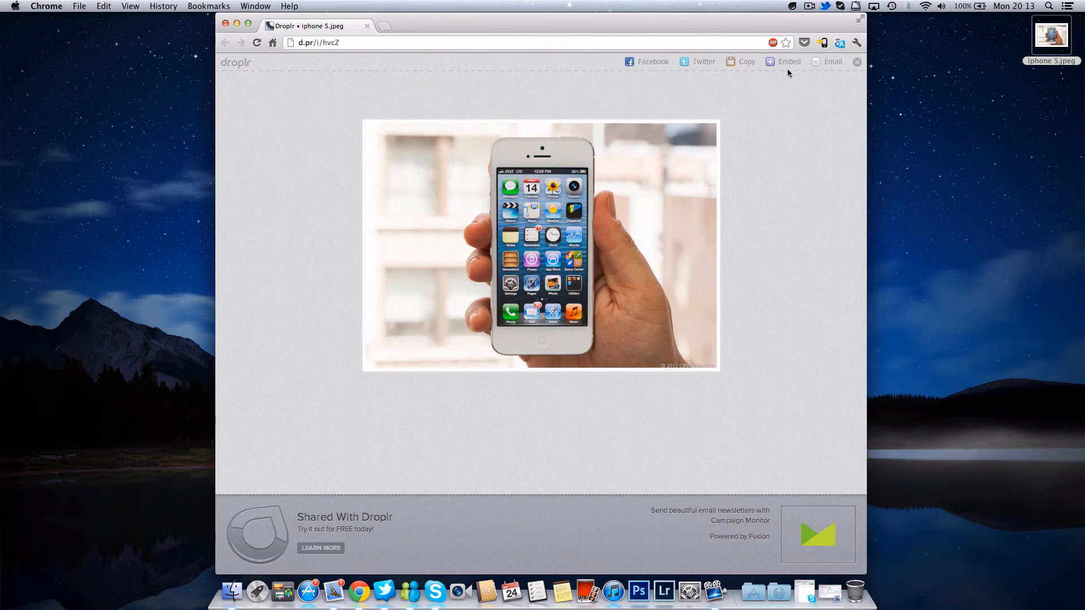
{"action": "mouse_move", "coordinate": [746, 78]}
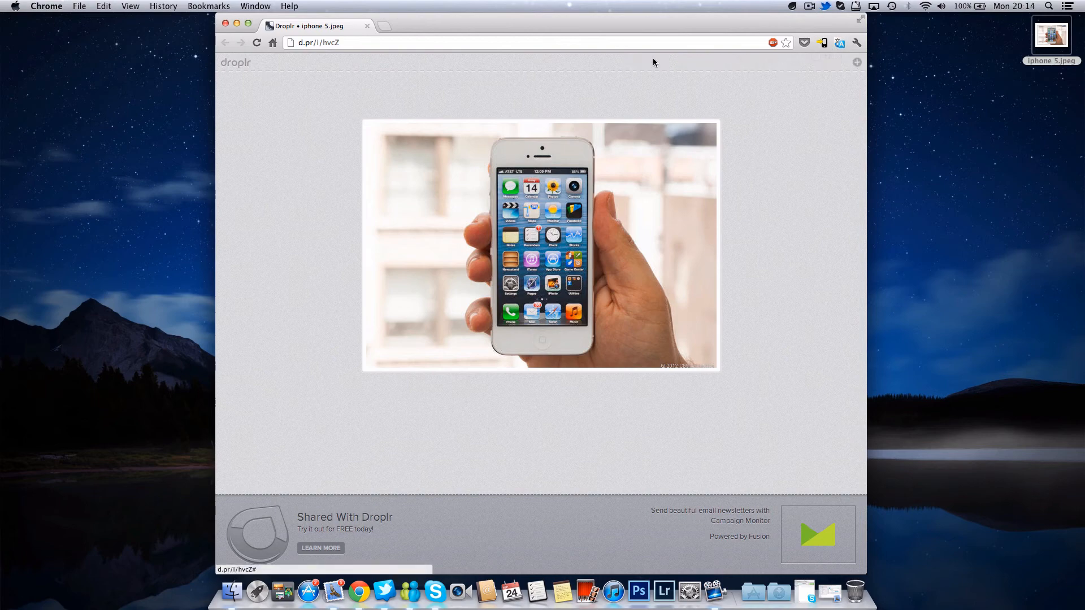
{"action": "left_click", "coordinate": [318, 42]}
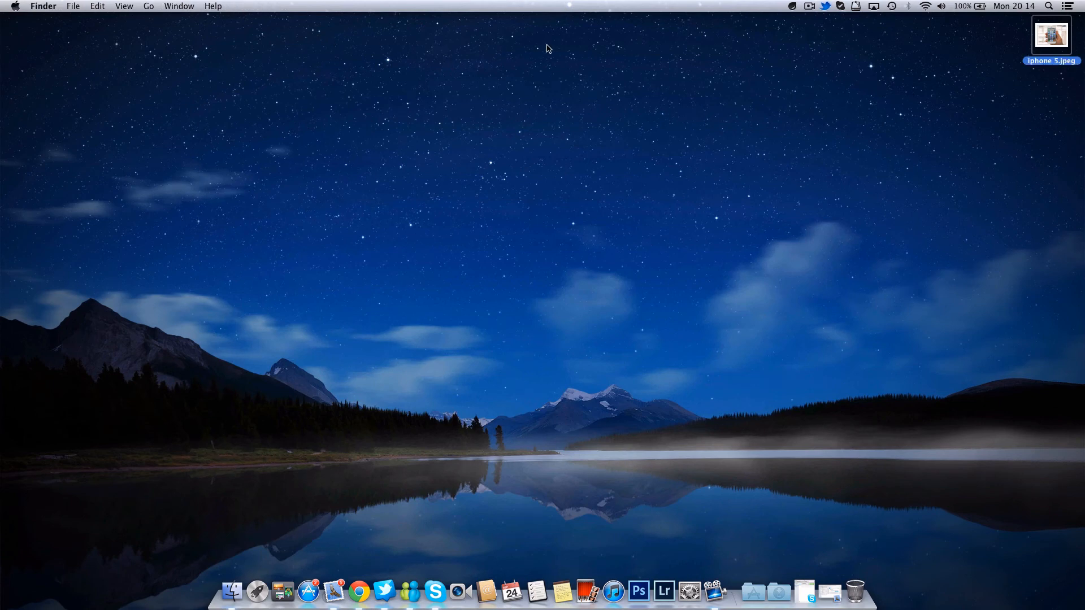
{"action": "left_click", "coordinate": [792, 7]}
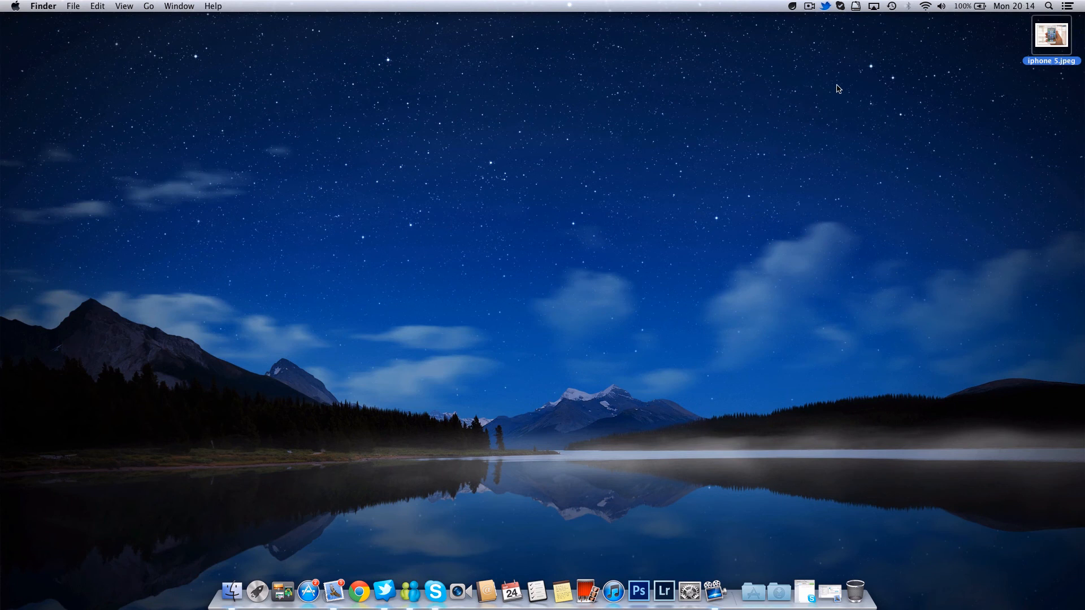
{"action": "left_click", "coordinate": [791, 6]}
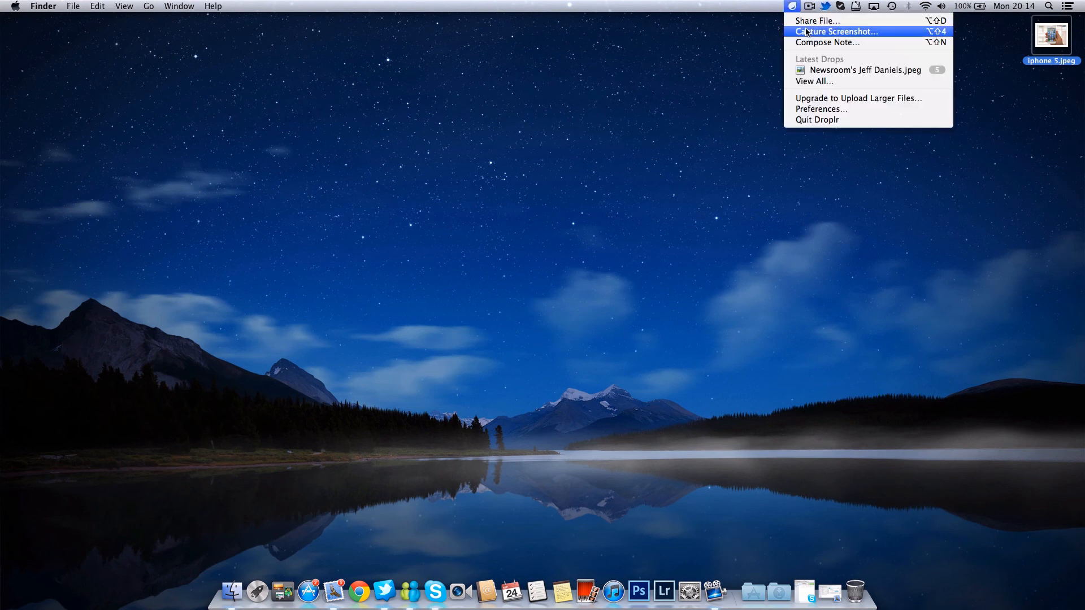
{"action": "mouse_move", "coordinate": [821, 109]}
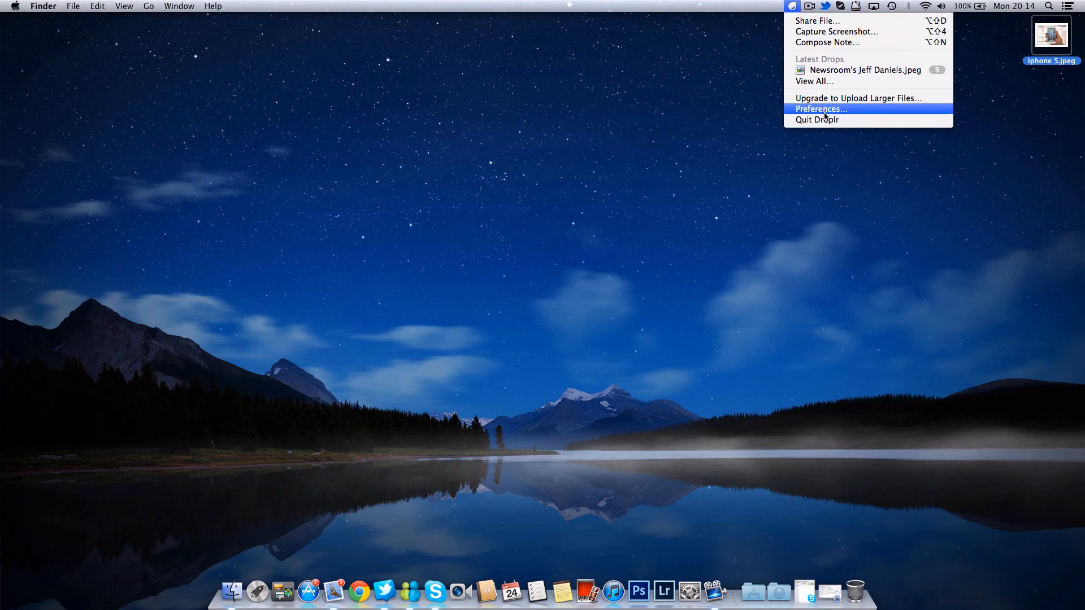
{"action": "mouse_move", "coordinate": [835, 19]}
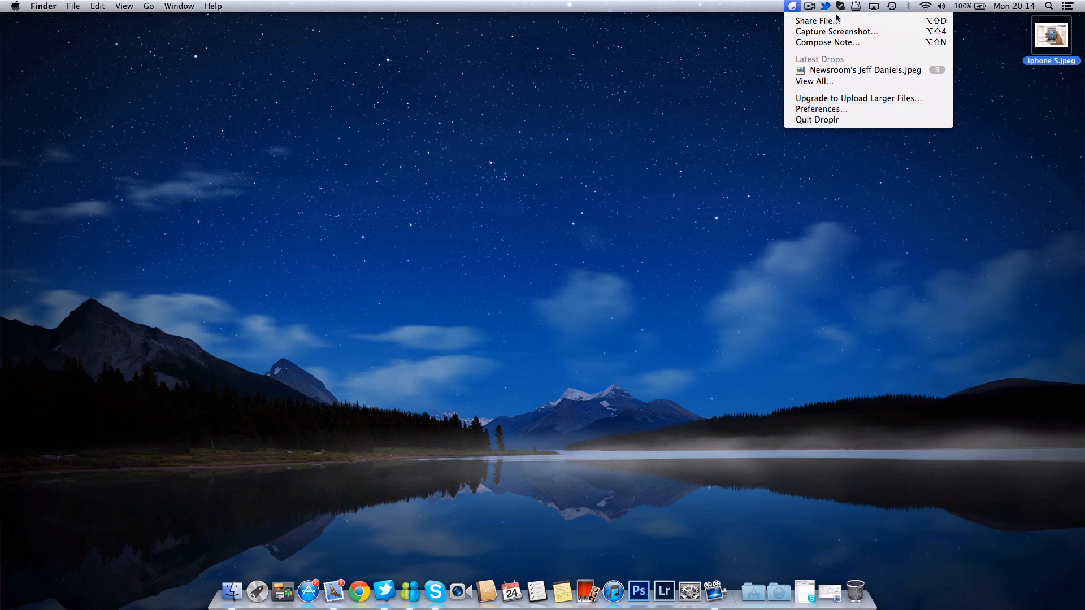
{"action": "mouse_move", "coordinate": [862, 161]}
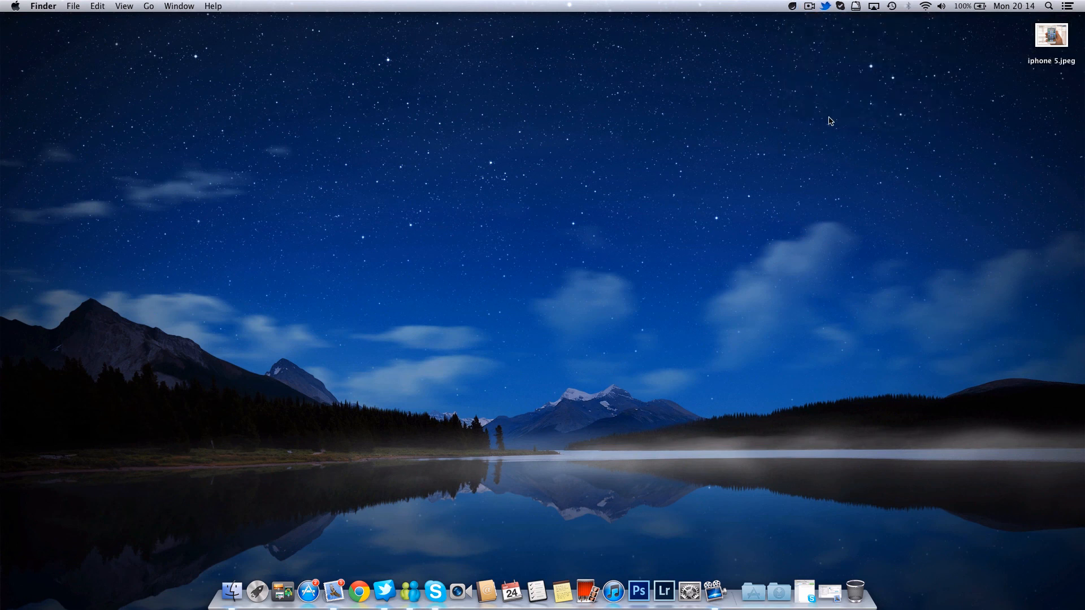
{"action": "mouse_move", "coordinate": [820, 105]}
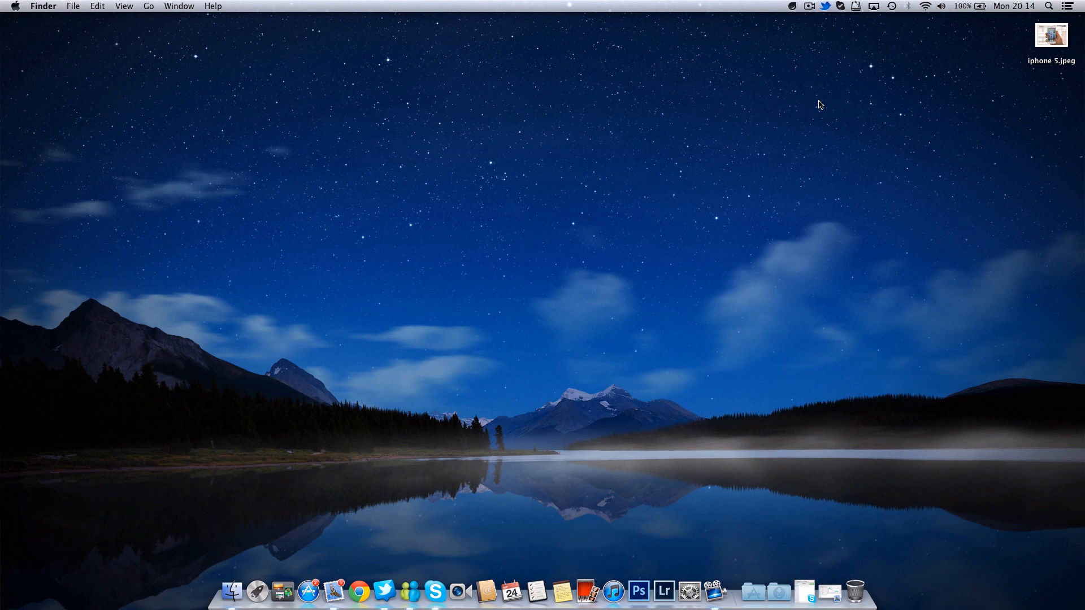
{"action": "mouse_move", "coordinate": [822, 25]}
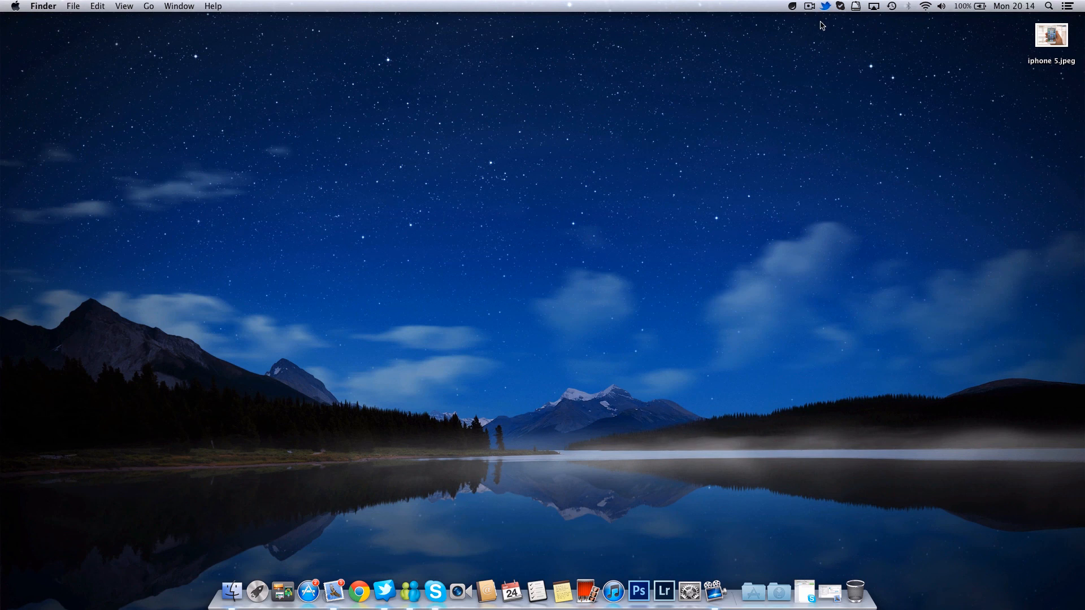